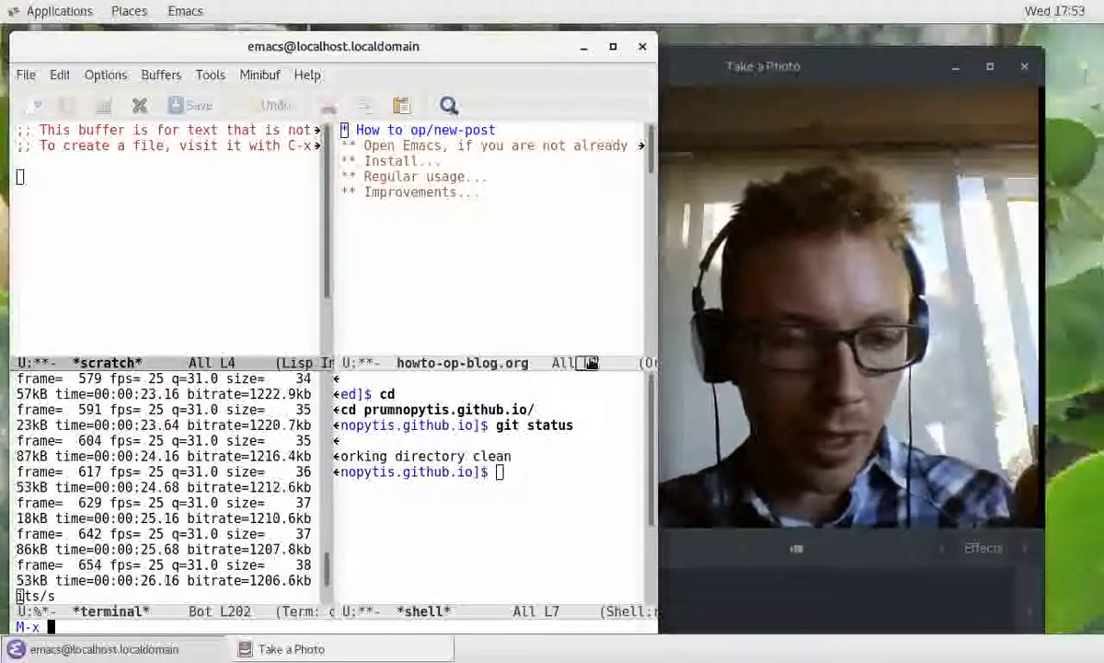
Start op/new-post and name it youtube-org-page-example.org with its title and org-page keywords.
text(op/)
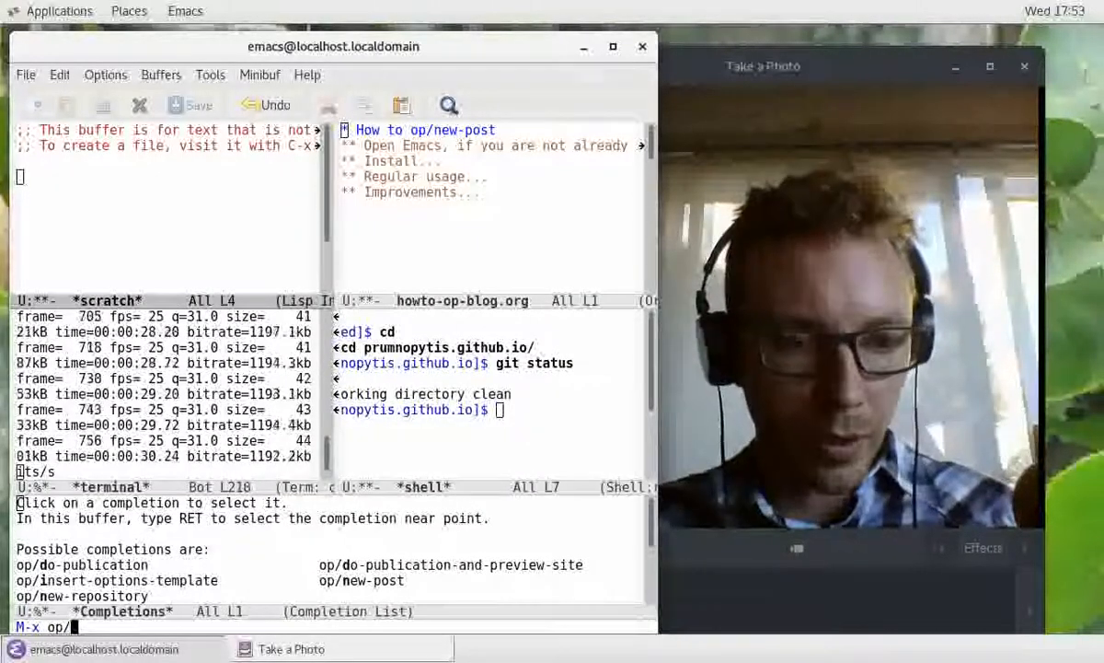
text(new-)
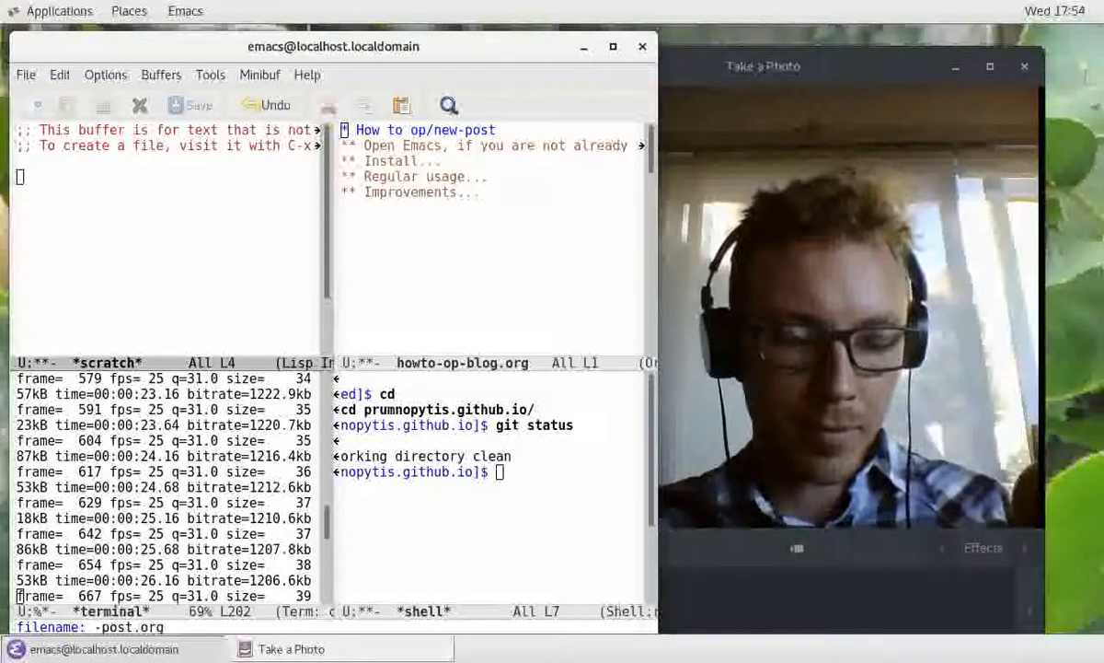
text(youtube)
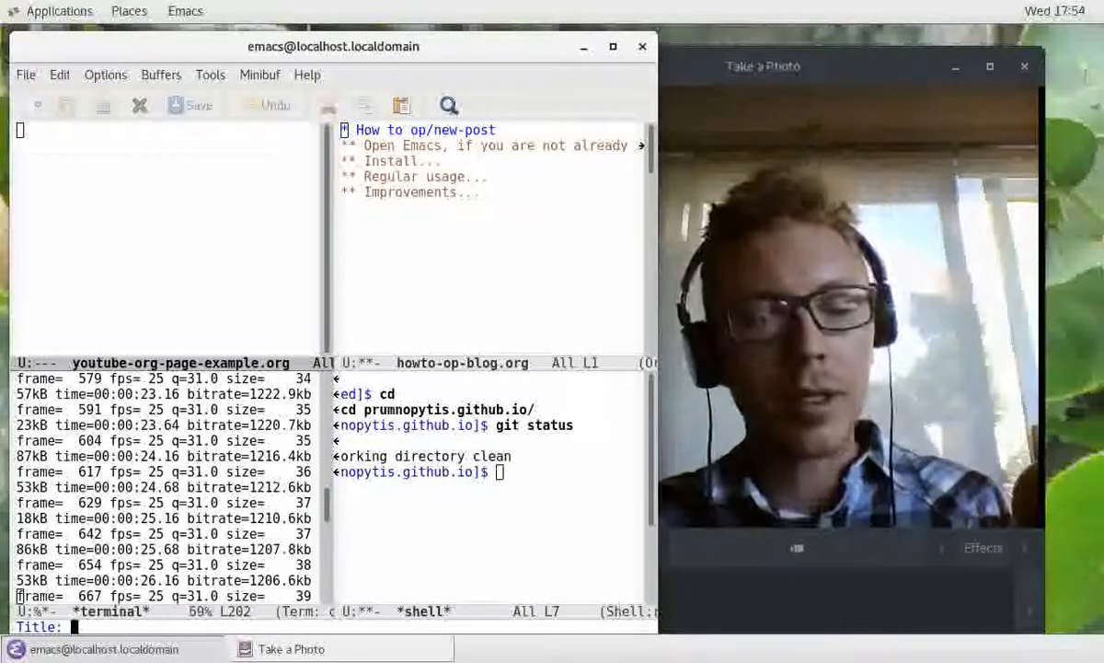
text(Org-pag)
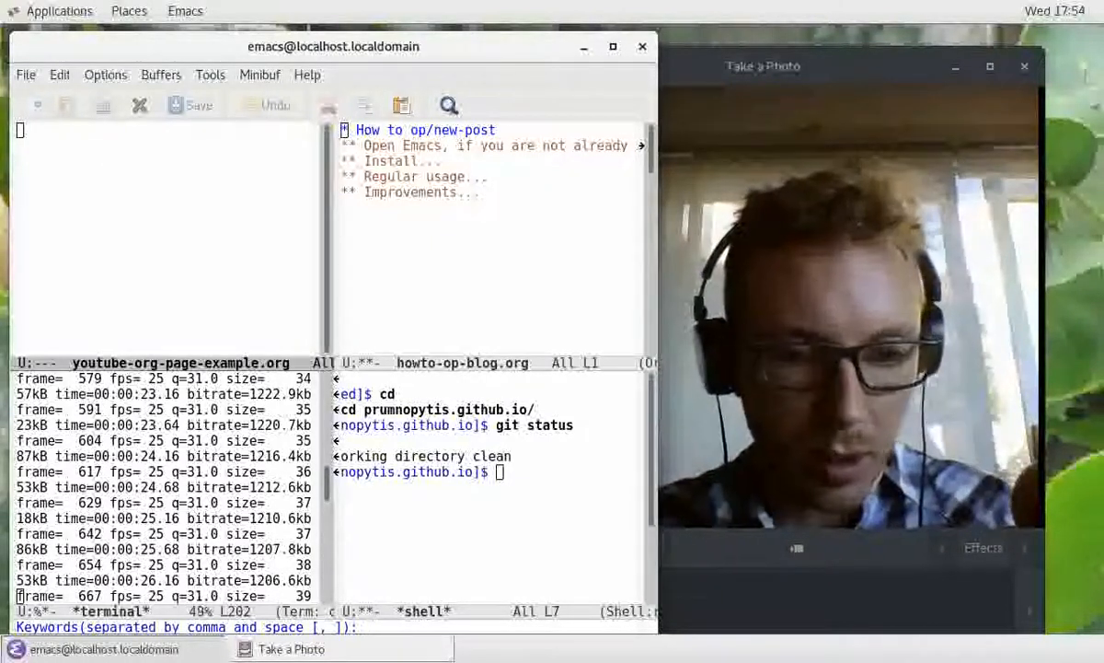
text(org-page)
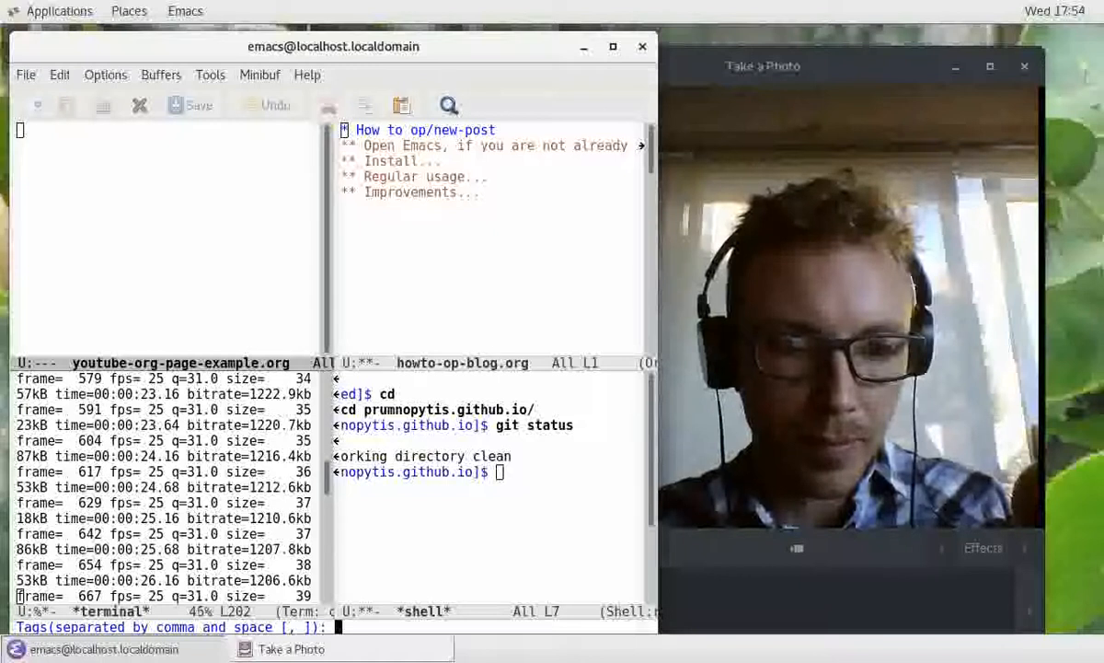
Tag the post blog, youtube, video and begin its description 'An example...'.
text(blog, youtube, video)
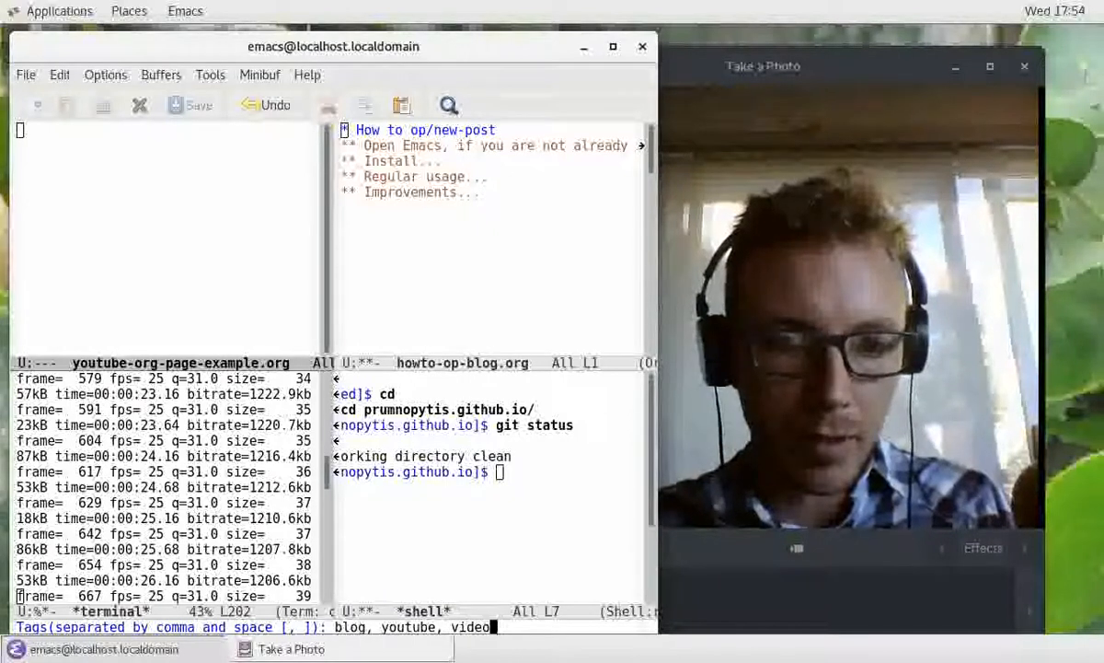
text(how)
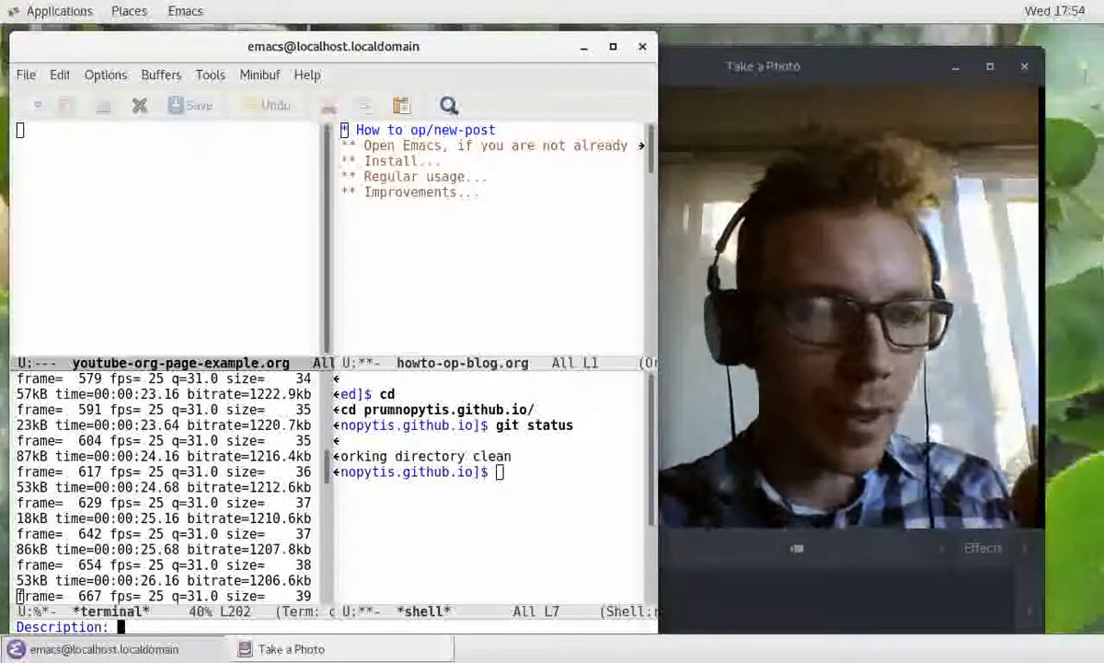
text(An exampl)
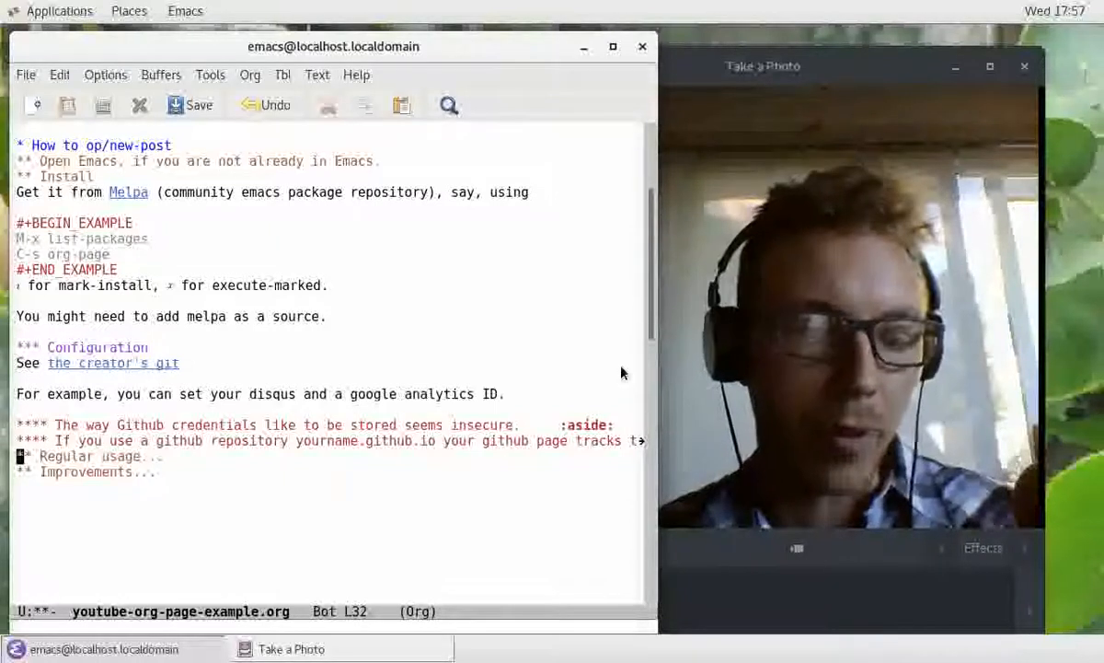
Review the Regular usage steps and switch the lower window to the *shell* buffer.
scroll(down, 3)
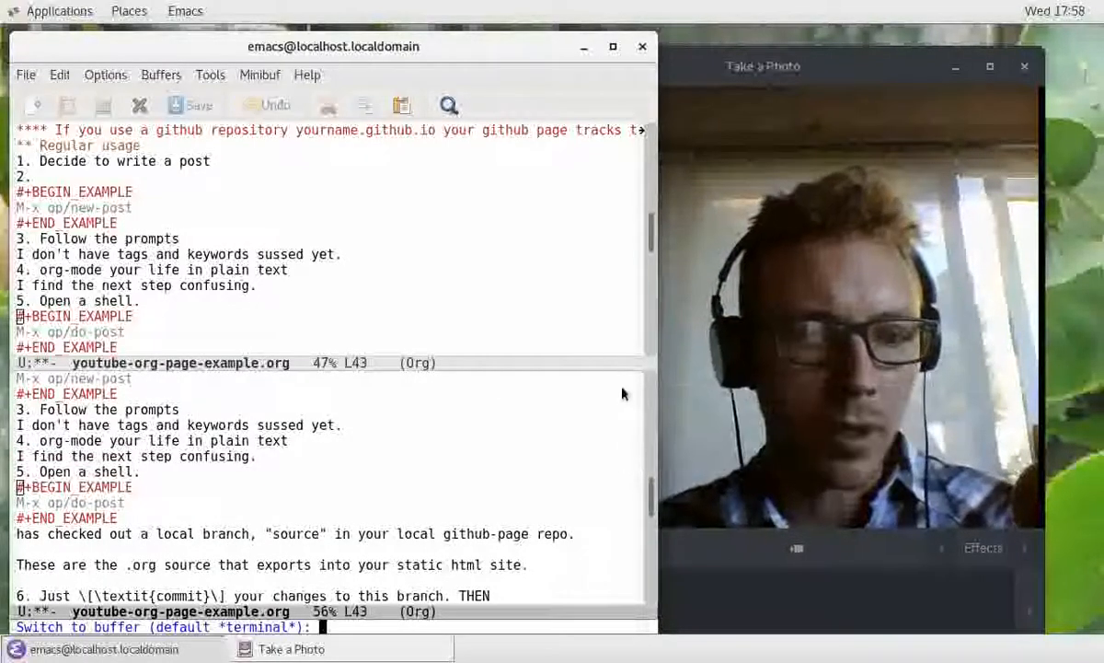
text(*shell*)
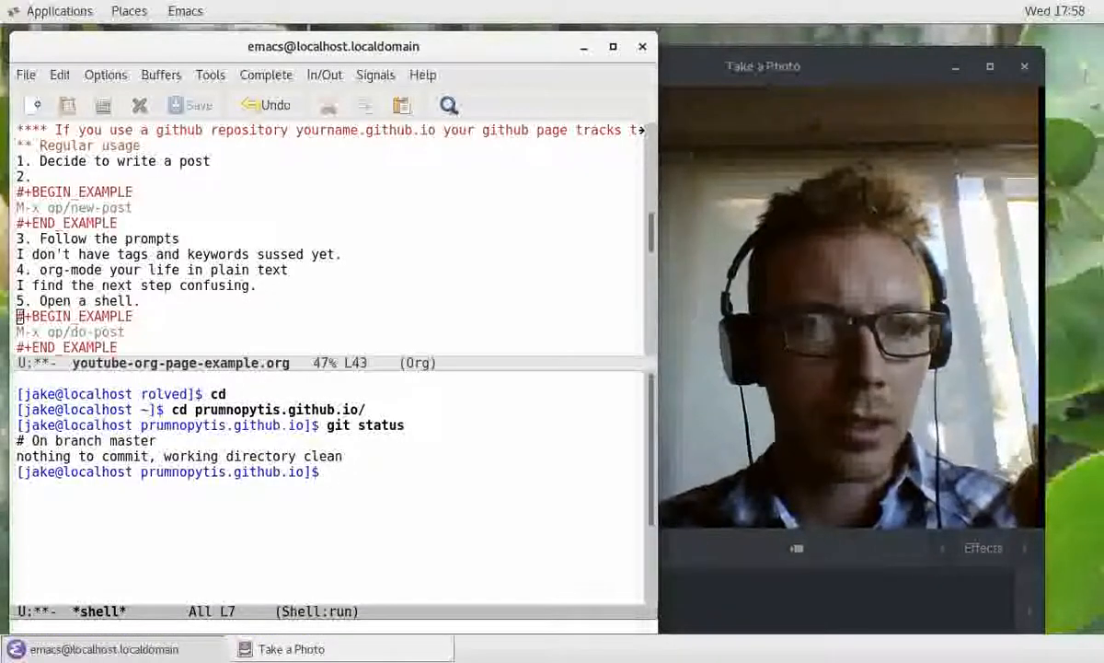
Check the git branch and git add blog/youtube-org-page-example.org.
text(git branh)
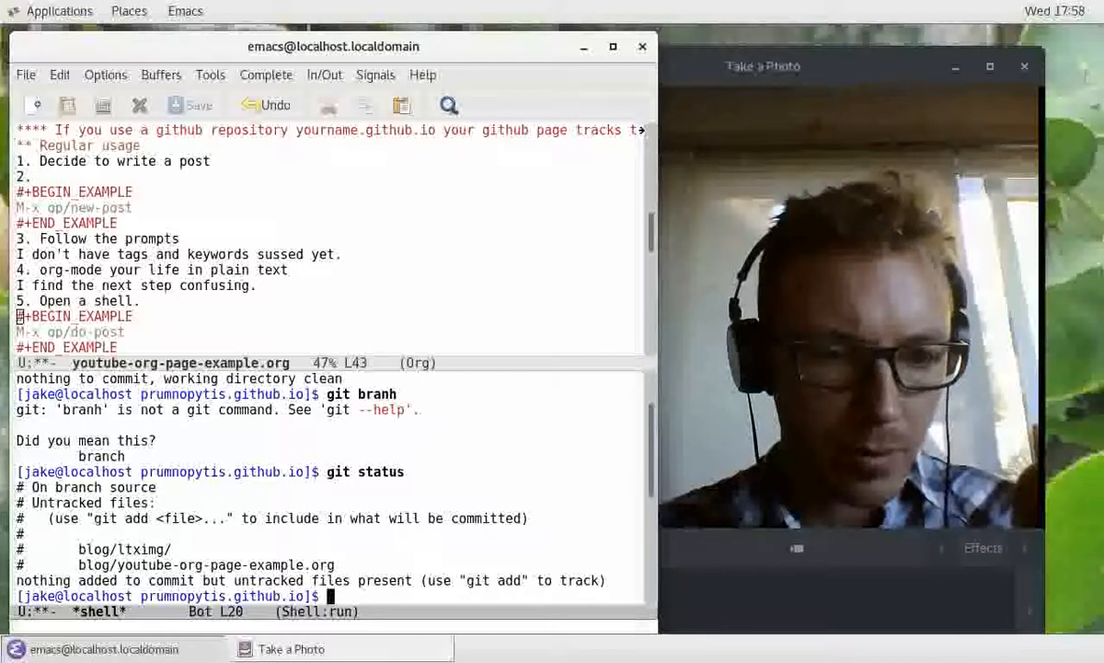
text(g)
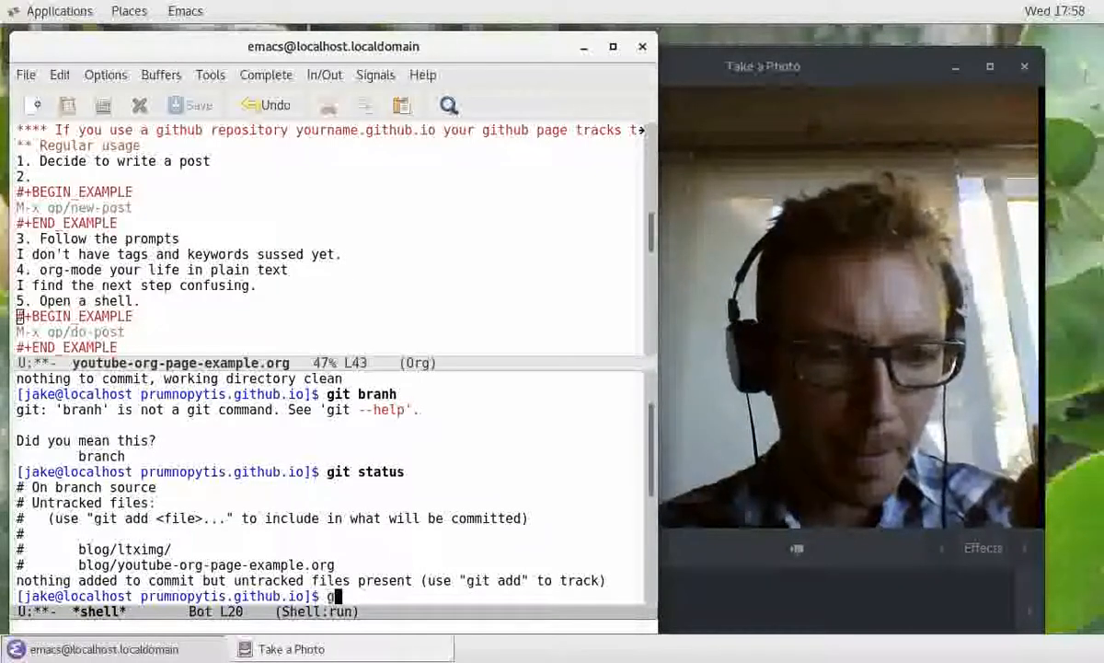
text(it add)
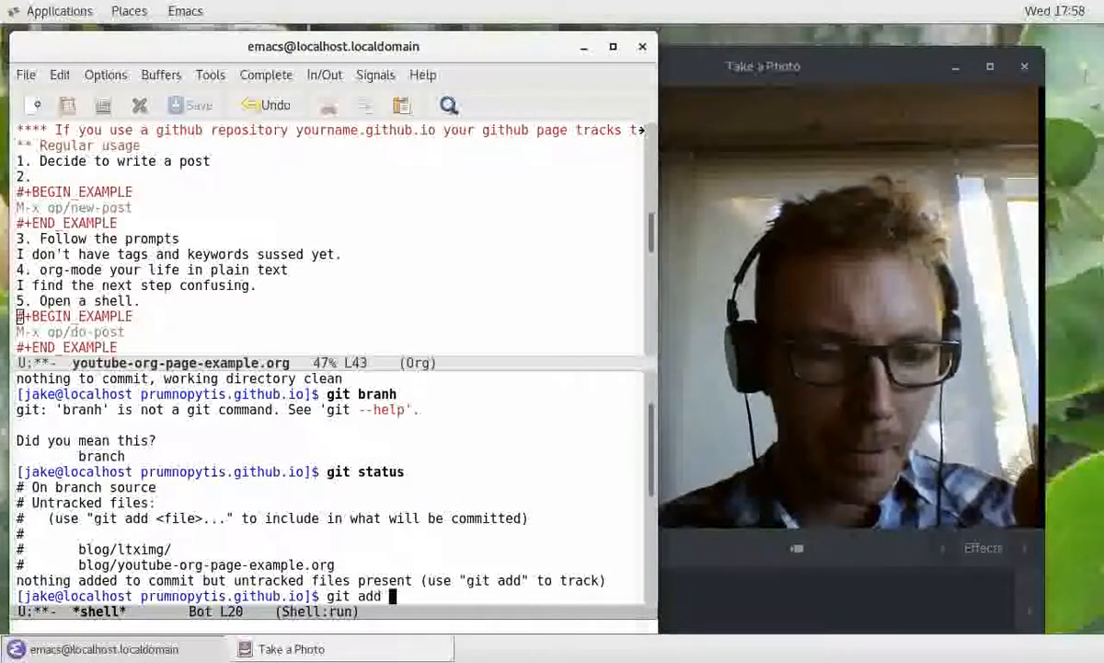
text(blog/)
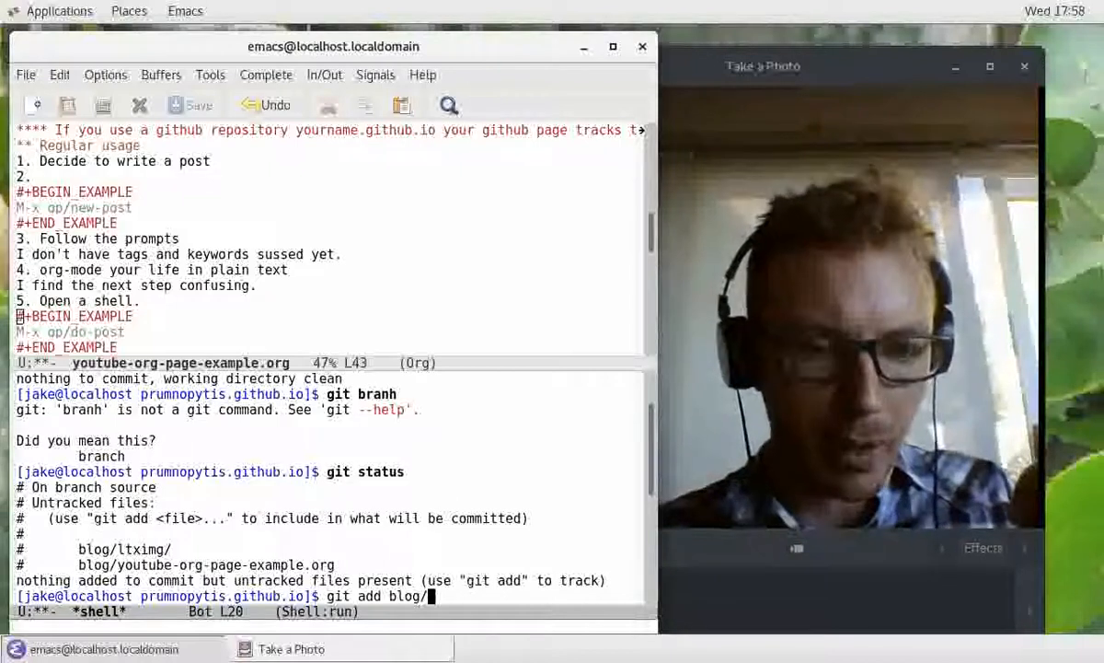
text(youtube-org-page-example.or)
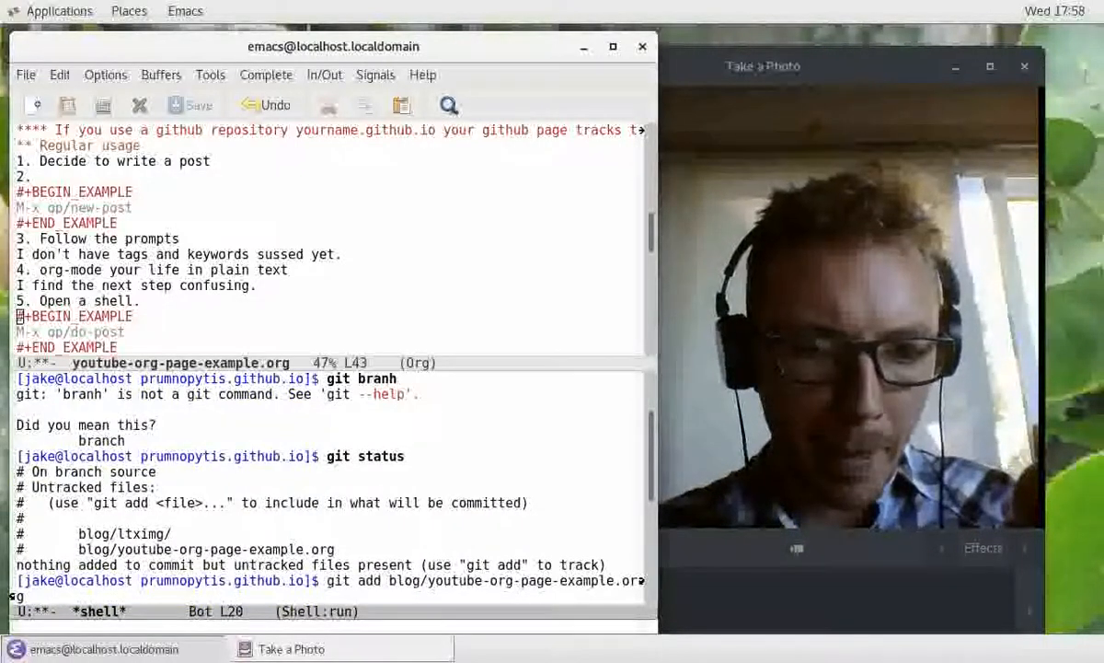
Git add the blog/ltximg image folder.
text(git add blo)
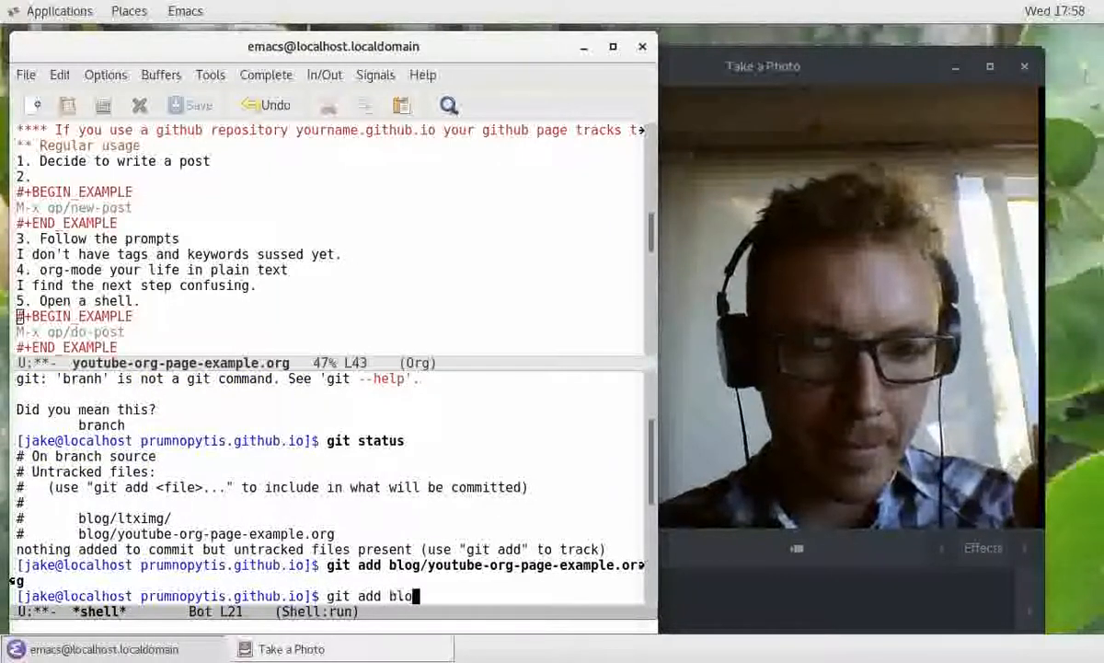
key(Return)
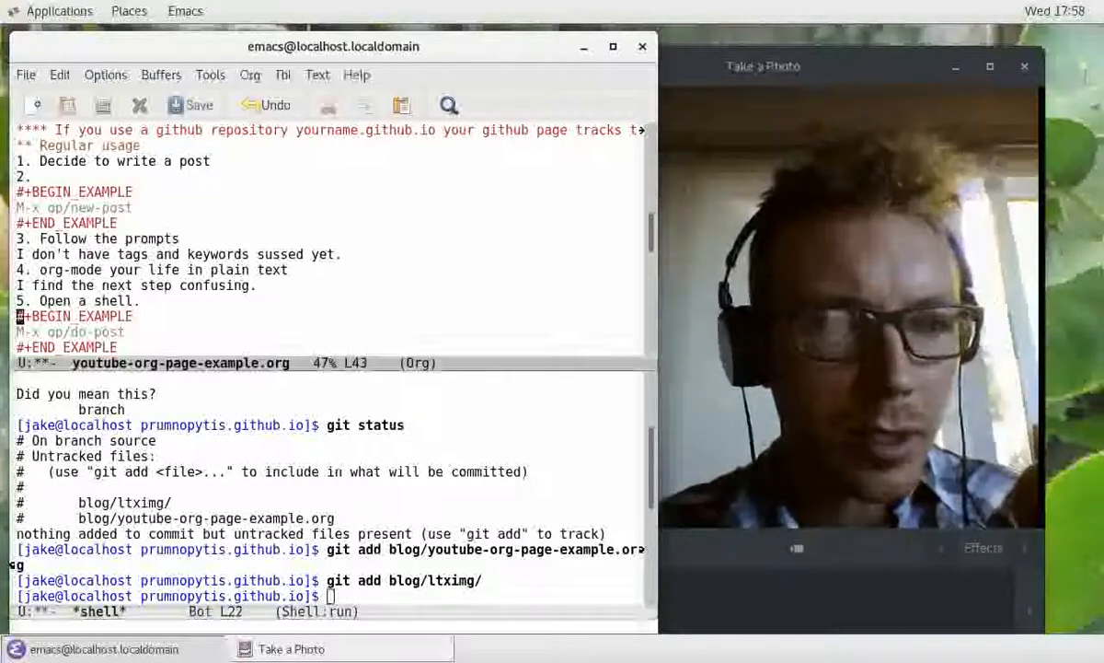
scroll(down, 3)
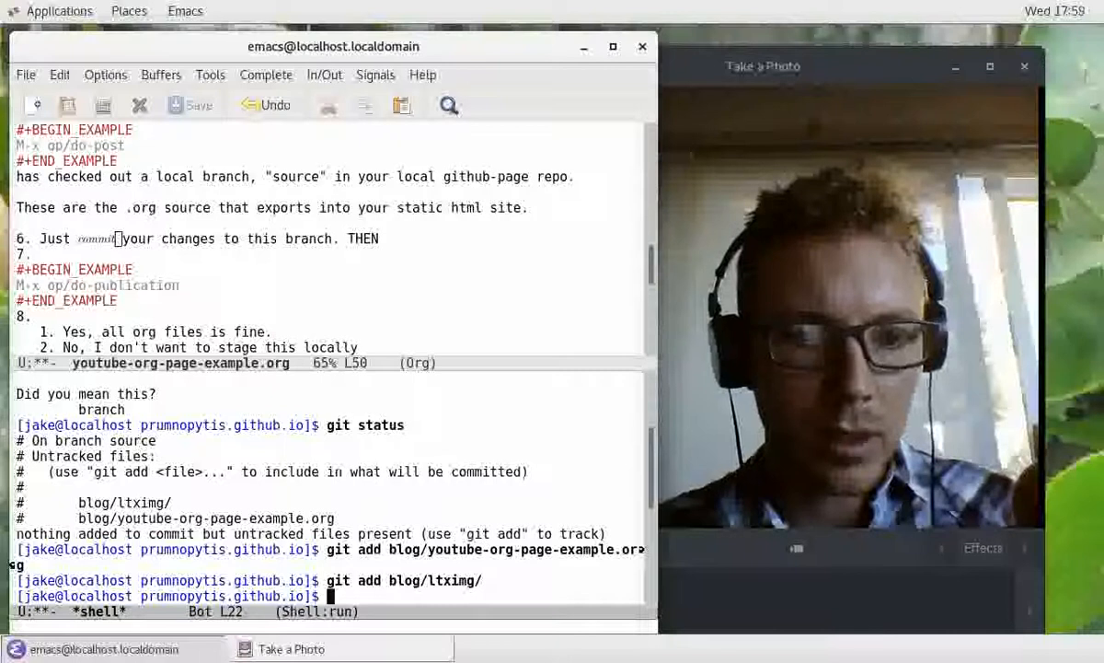
Run git status and commit with message 'embarrassing youtube demo video'.
text(git st)
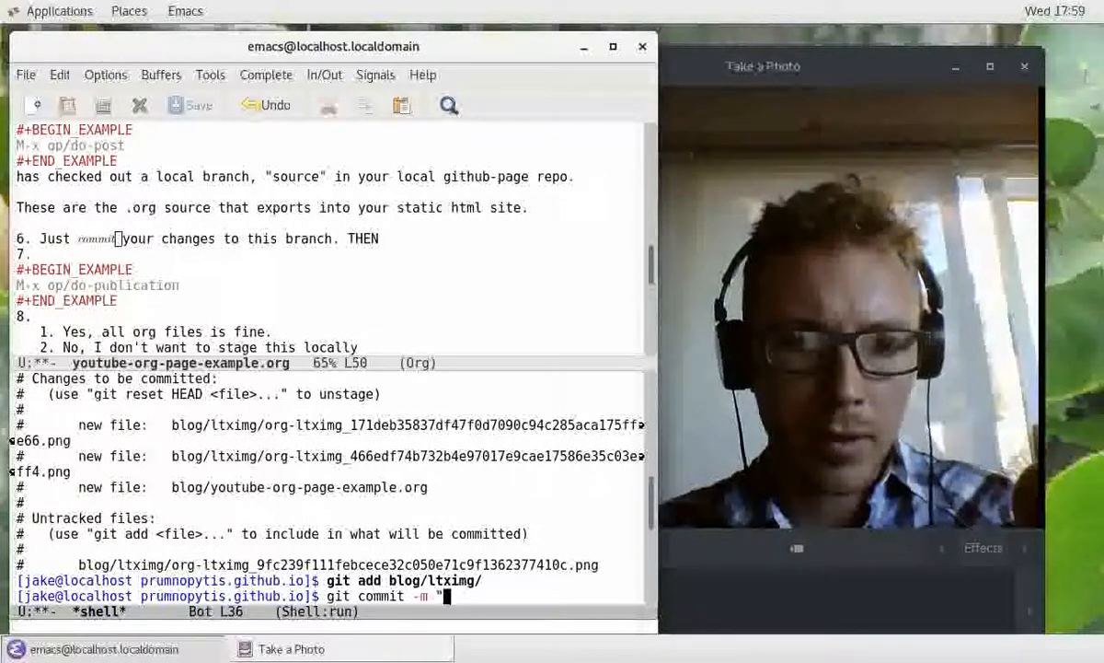
text(embarrassing youtube demo video")
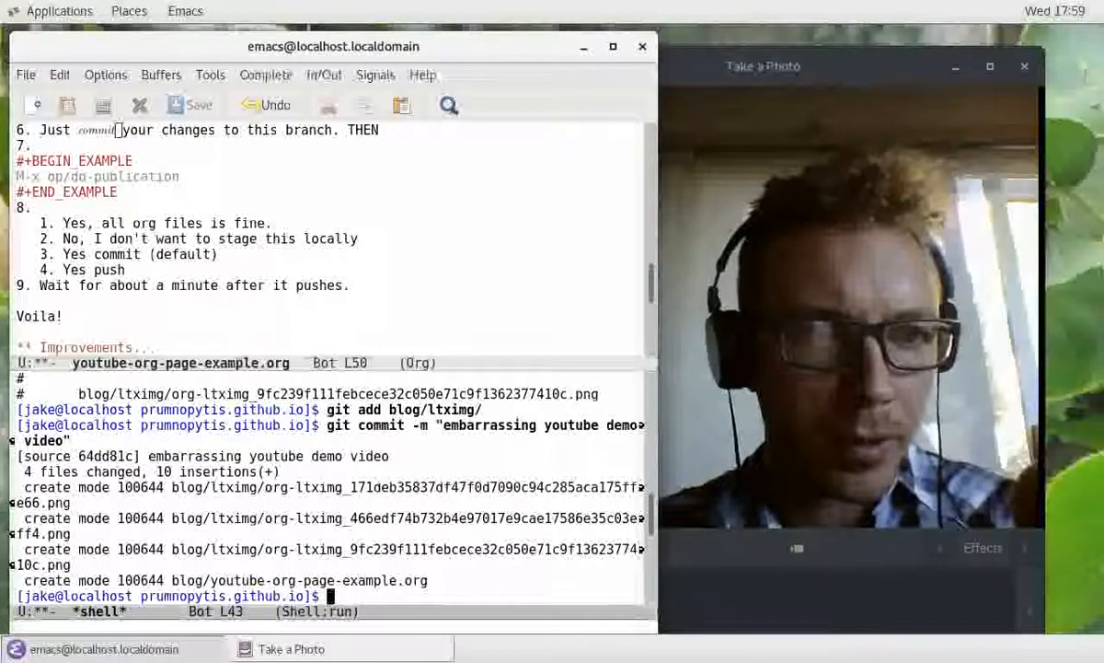
Run op/do-publication and answer y to the directory and auto-commit questions.
text(op/)
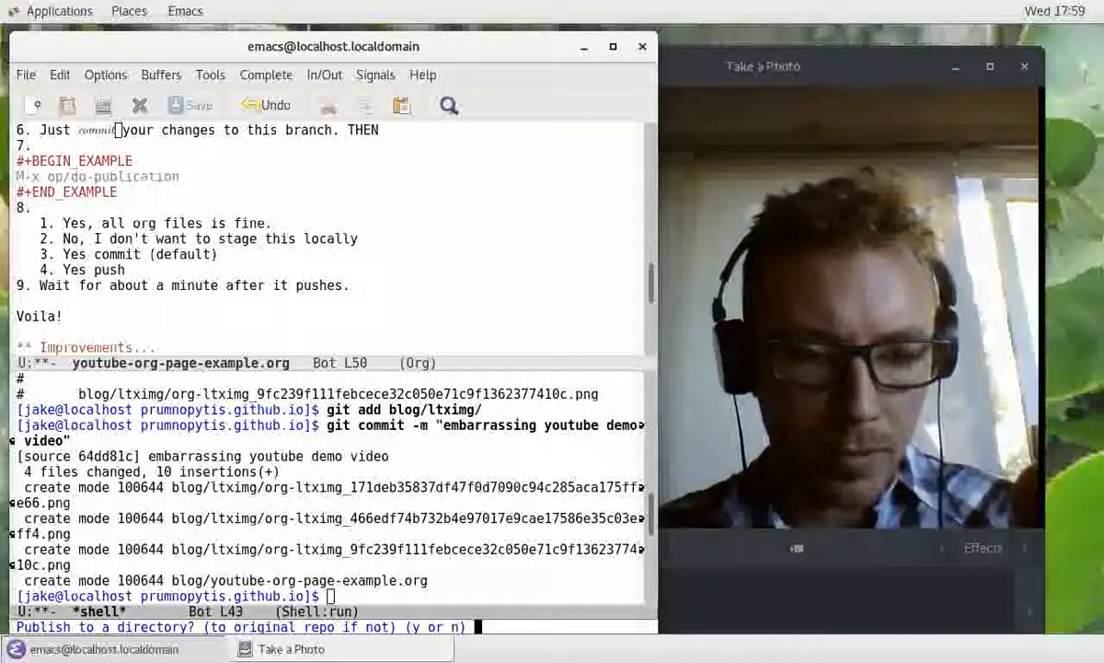
text(y)
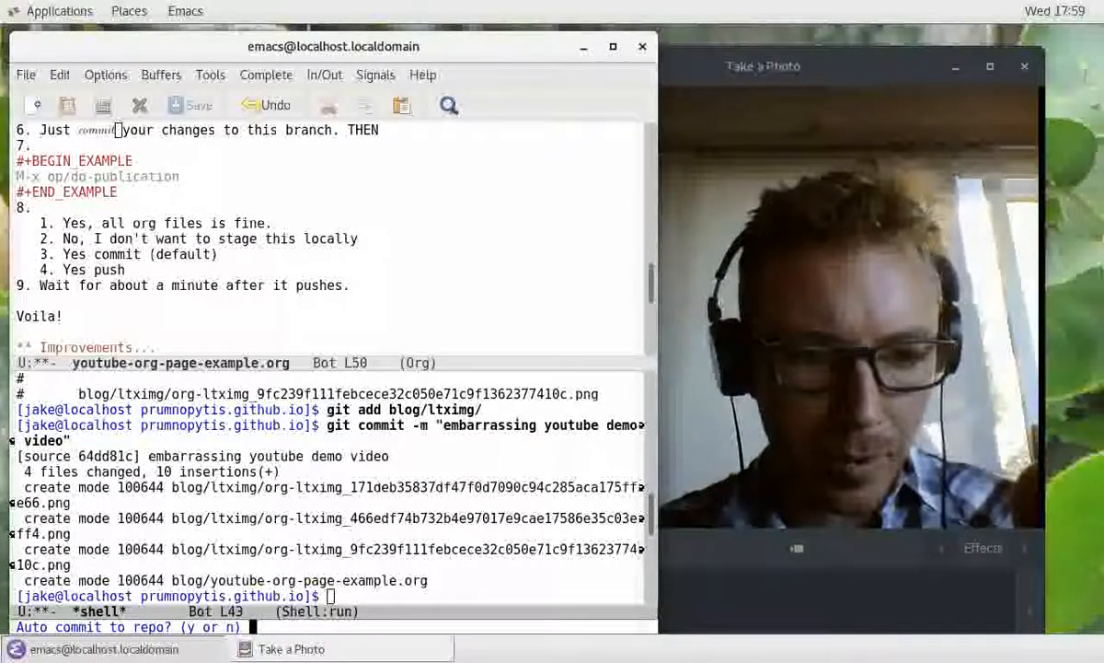
key(y)
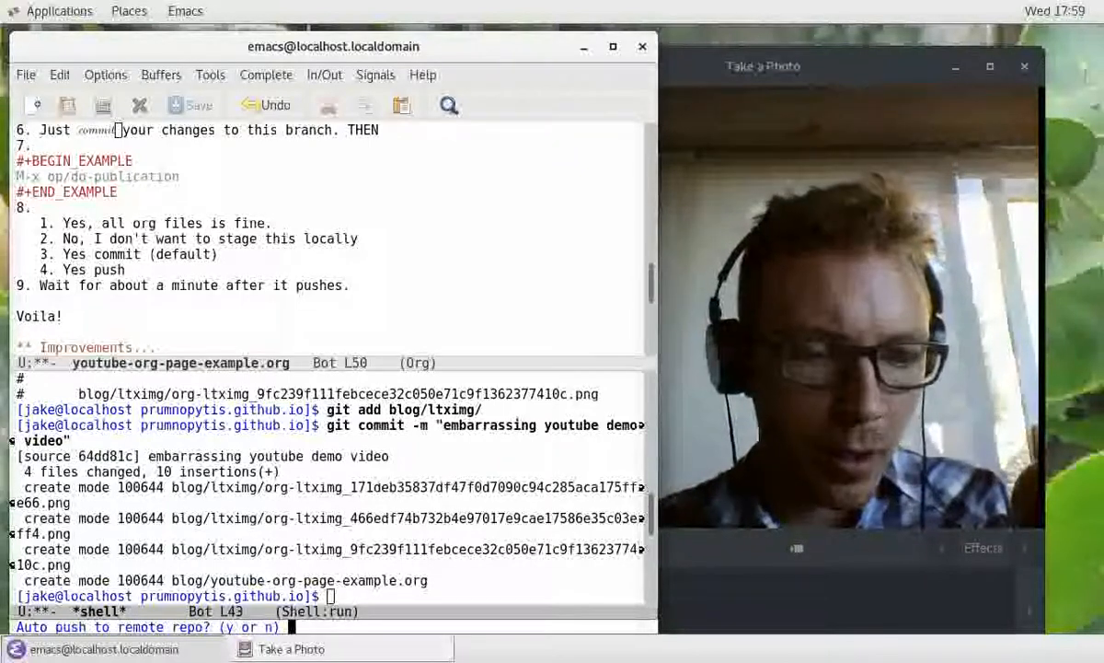